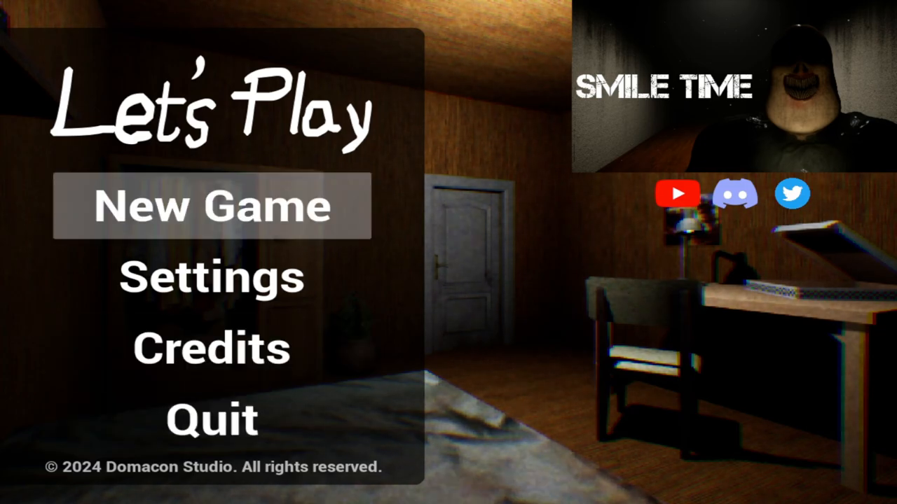
# Step: Start a new game from the Let's Play title screen
pyautogui.click(211, 206)
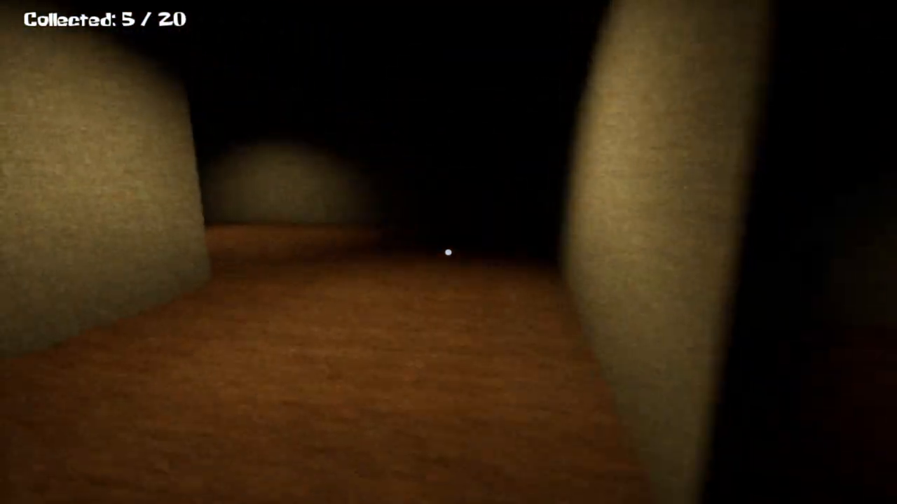
pyautogui.moveTo(448, 252)
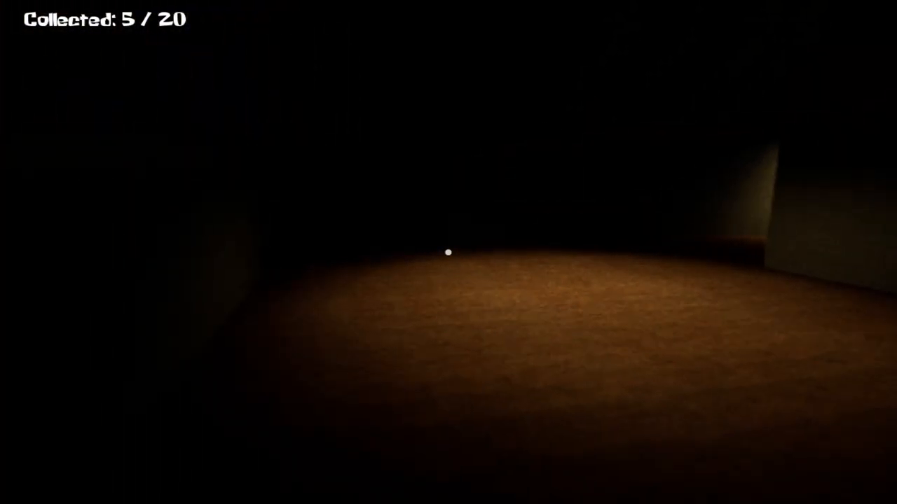
# Step: Walk past the furniture room and down narrow corridors, collecting mushrooms toward 8 / 20
pyautogui.press('w')
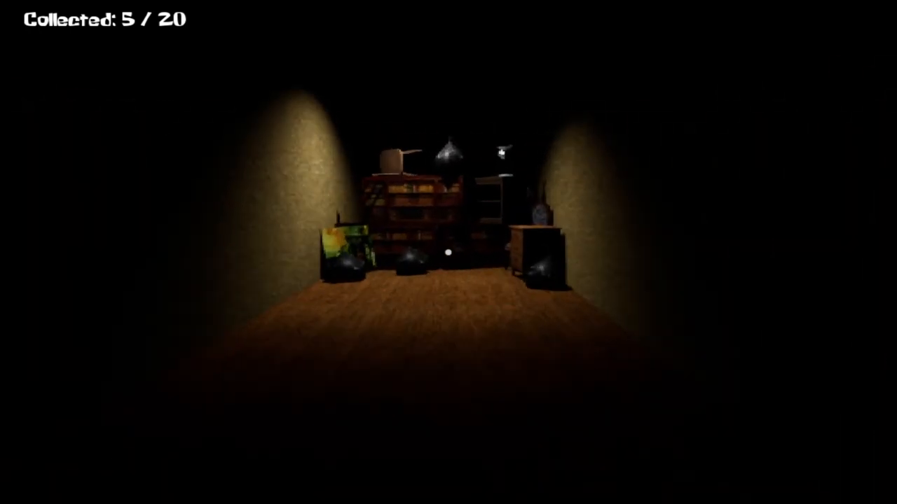
pyautogui.moveTo(448, 252)
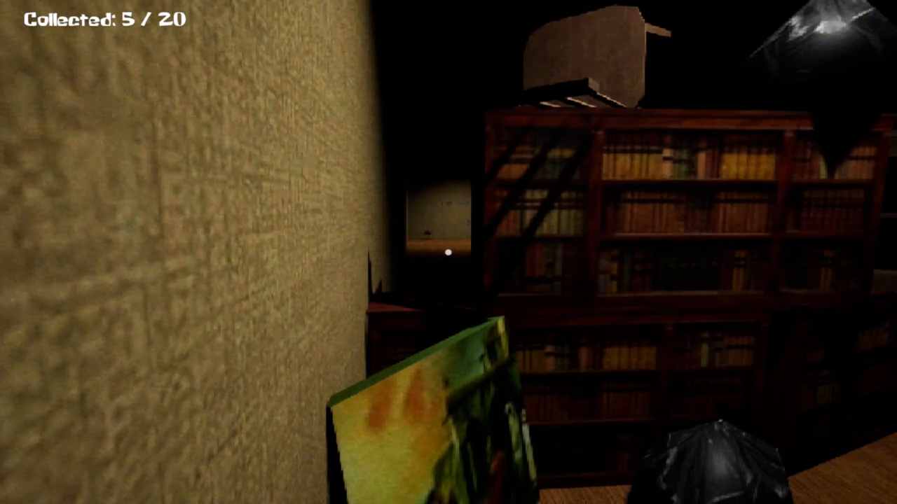
pyautogui.moveTo(449, 253)
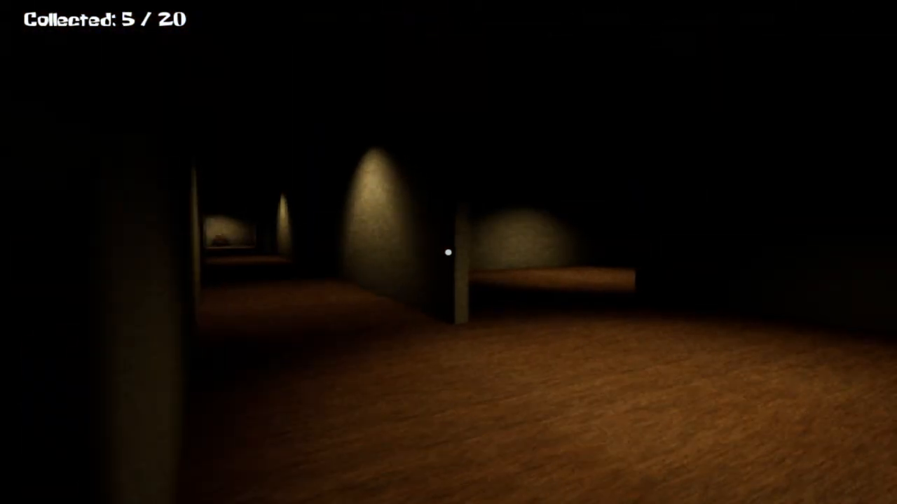
pyautogui.moveTo(448, 252)
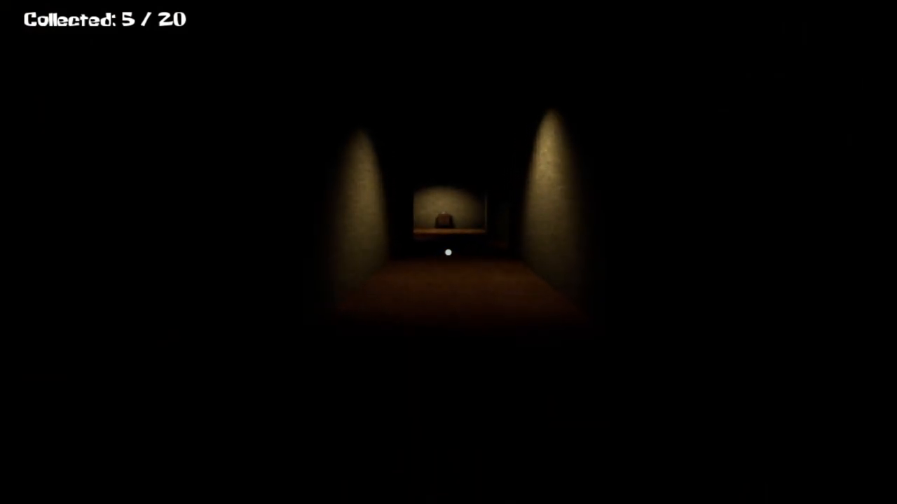
pyautogui.press('w')
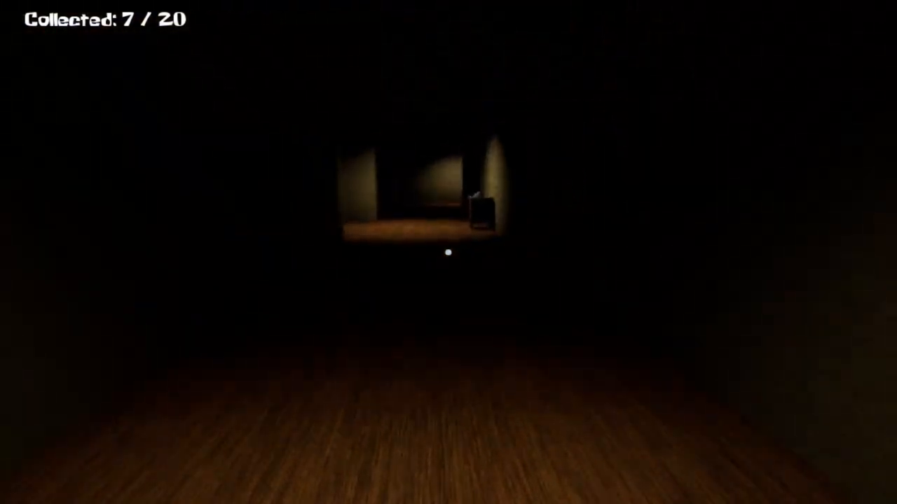
pyautogui.press('w')
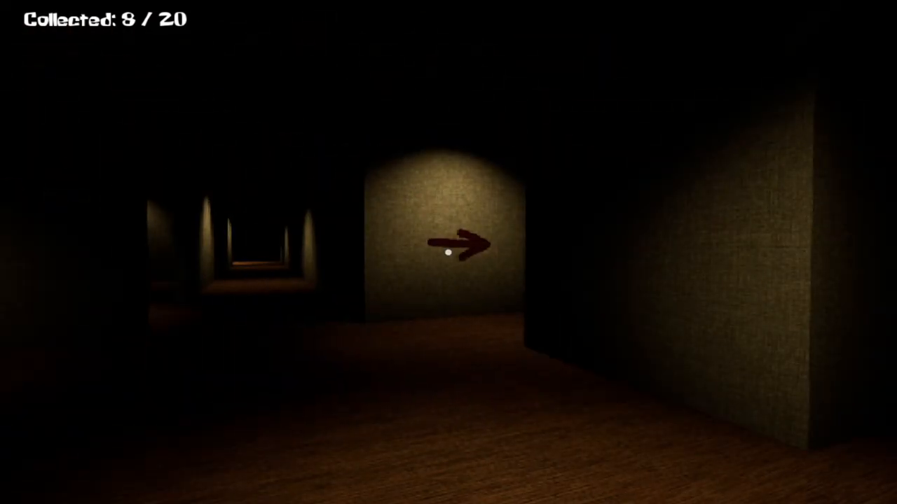
pyautogui.moveTo(448, 252)
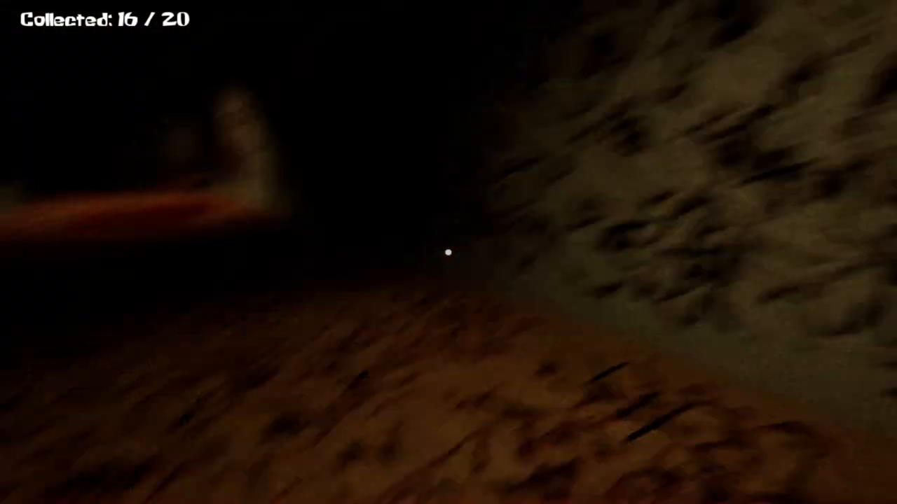
pyautogui.moveTo(448, 252)
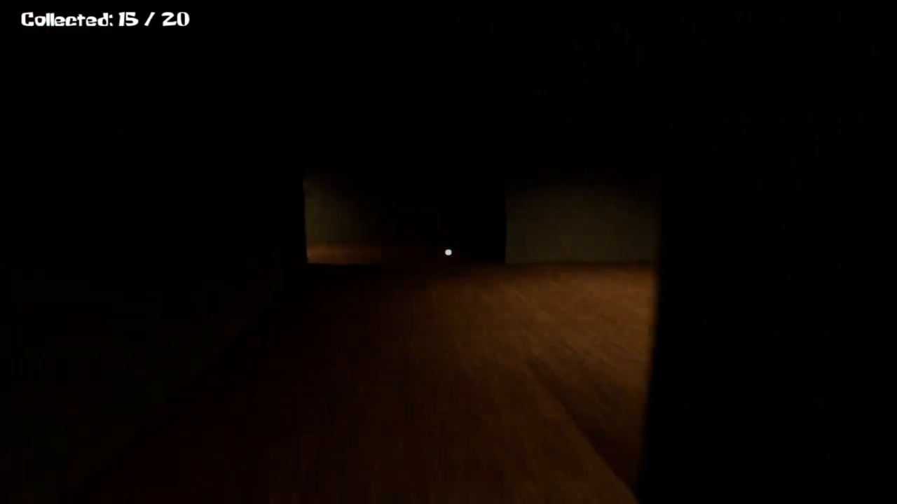
pyautogui.moveTo(449, 252)
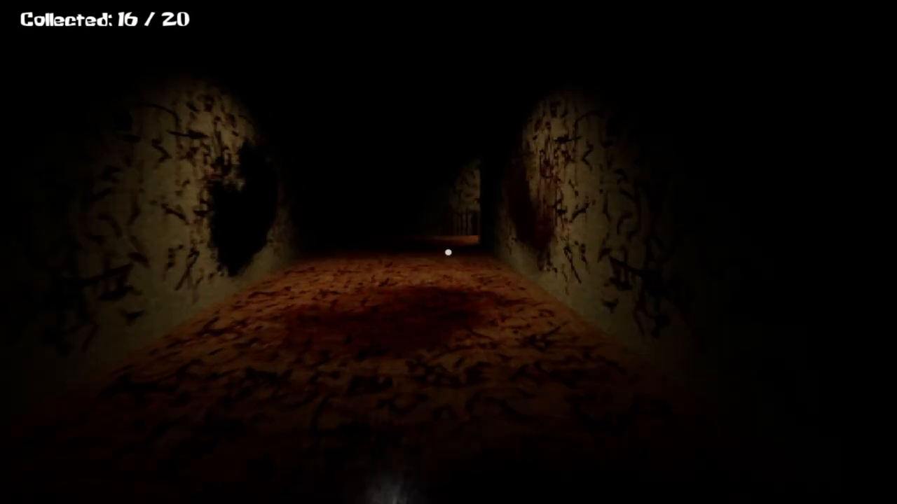
pyautogui.moveTo(448, 252)
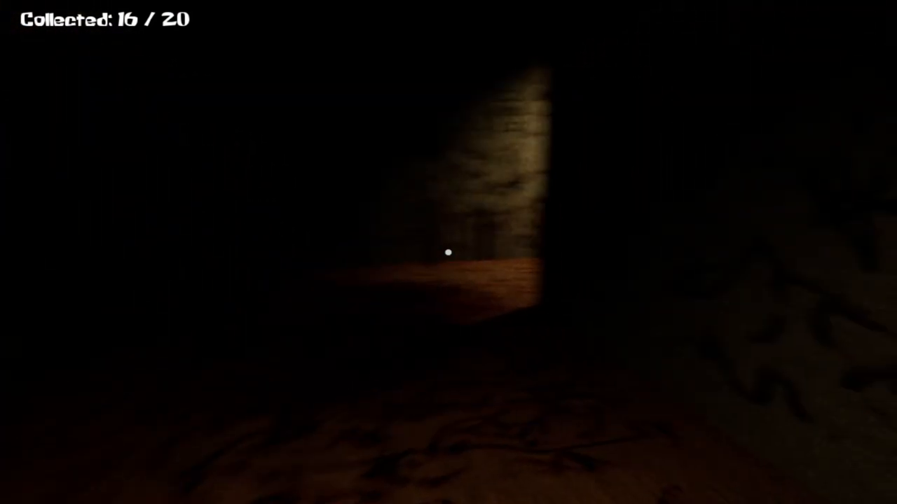